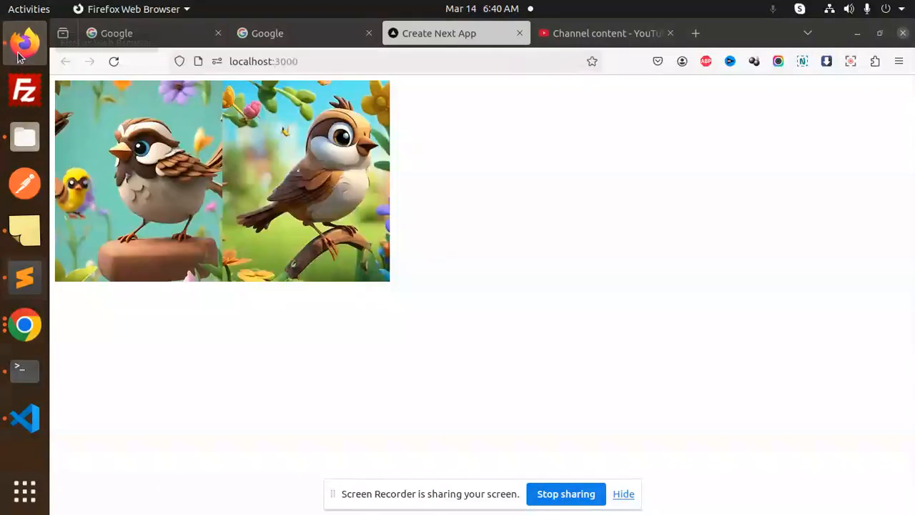
{"action": "mouse_move", "coordinate": [578, 183]}
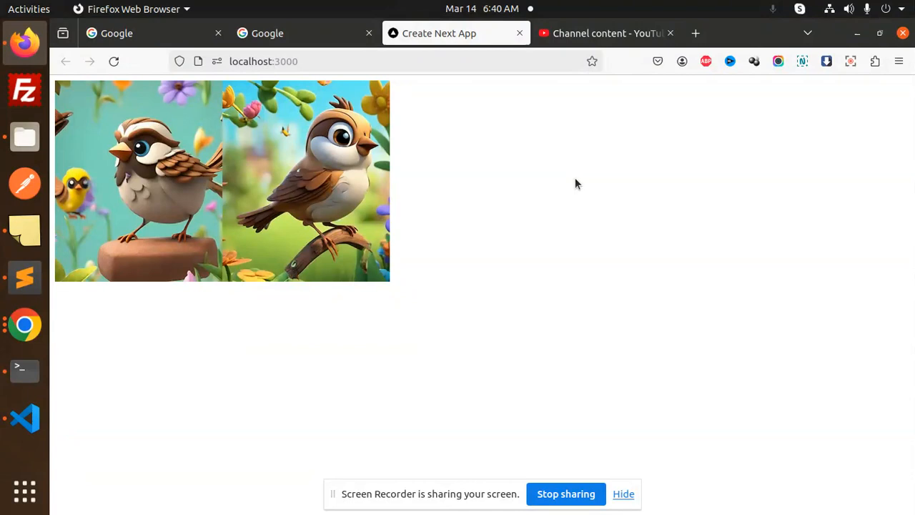
- Copy the Image component snippet from the notes for pasting into page.js
{"action": "left_click", "coordinate": [849, 8]}
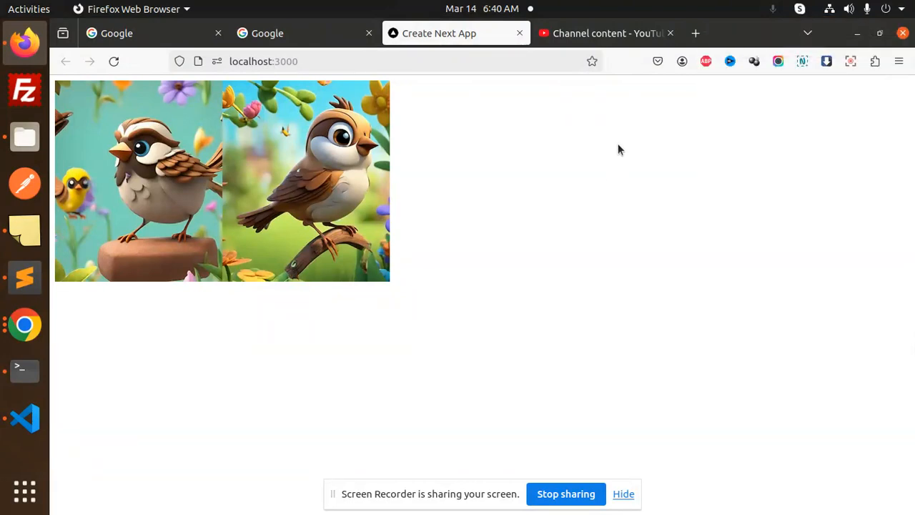
{"action": "mouse_move", "coordinate": [609, 169]}
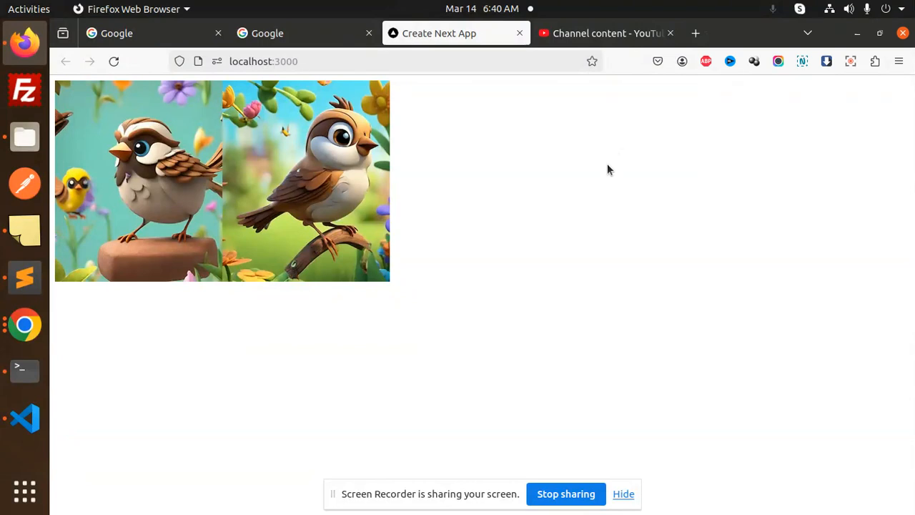
{"action": "mouse_move", "coordinate": [413, 255]}
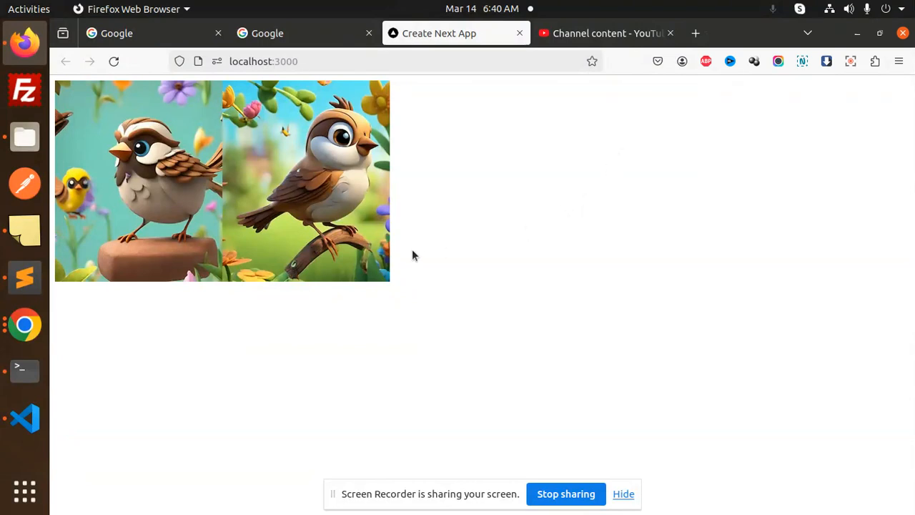
{"action": "mouse_move", "coordinate": [24, 323]}
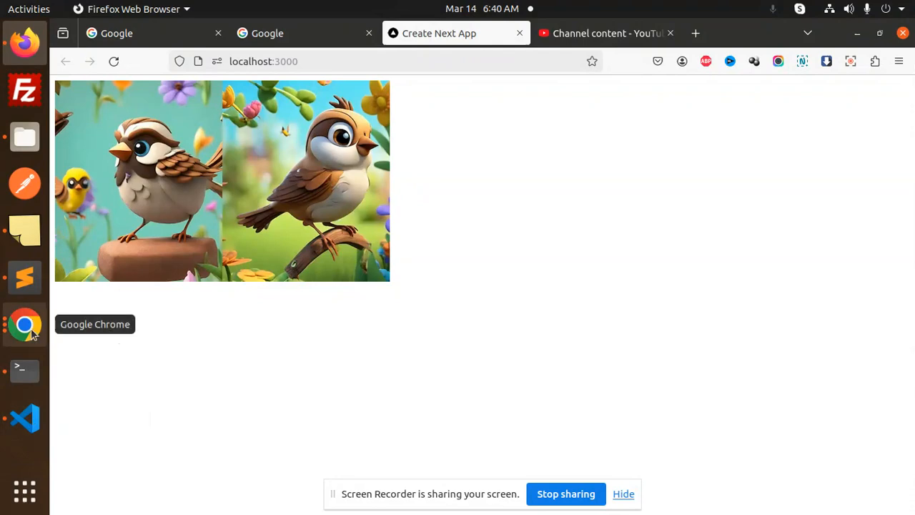
{"action": "left_click", "coordinate": [24, 418]}
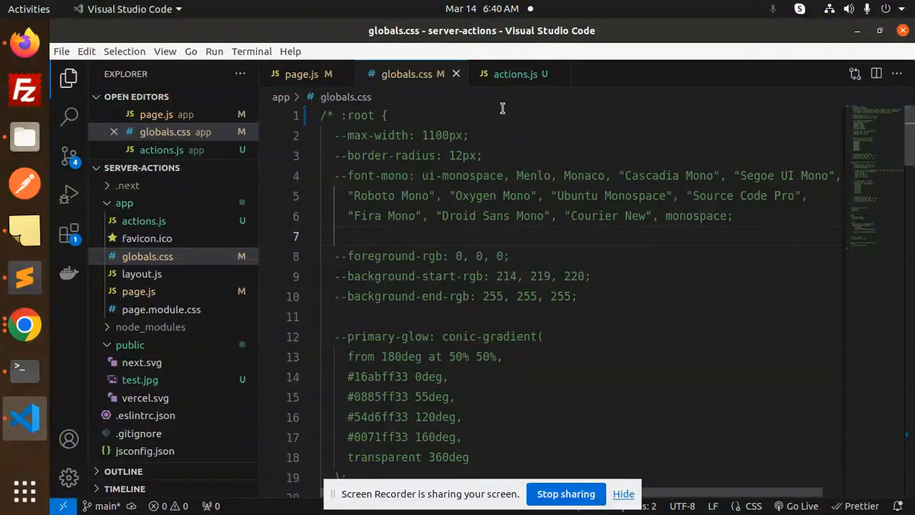
{"action": "left_click", "coordinate": [300, 74]}
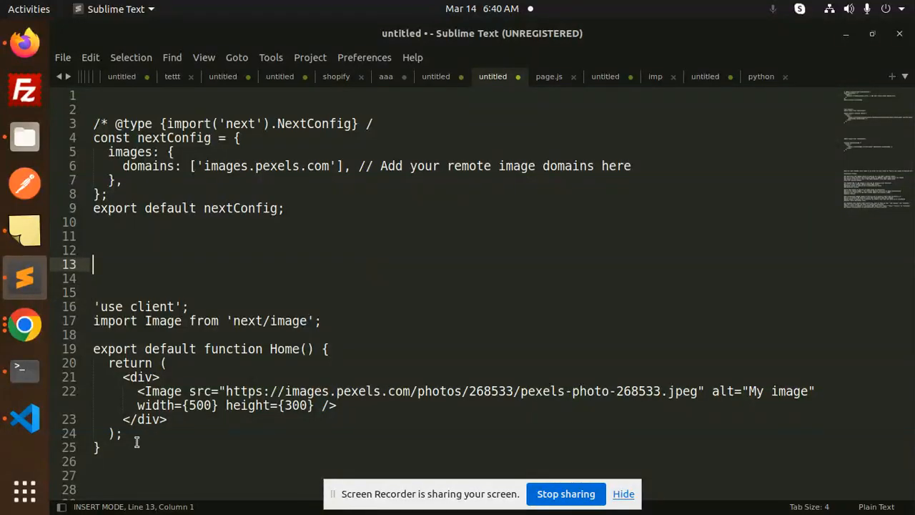
{"action": "key", "text": "ctrl+c"}
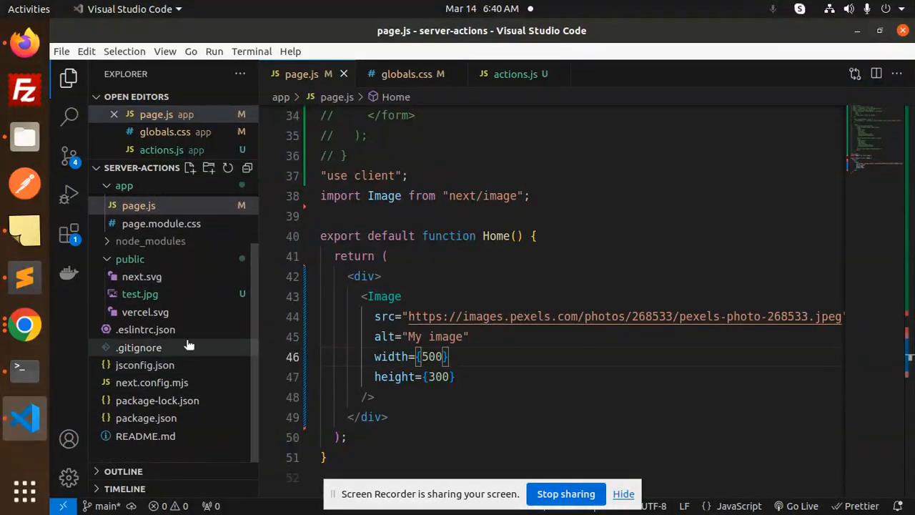
{"action": "left_click", "coordinate": [151, 401]}
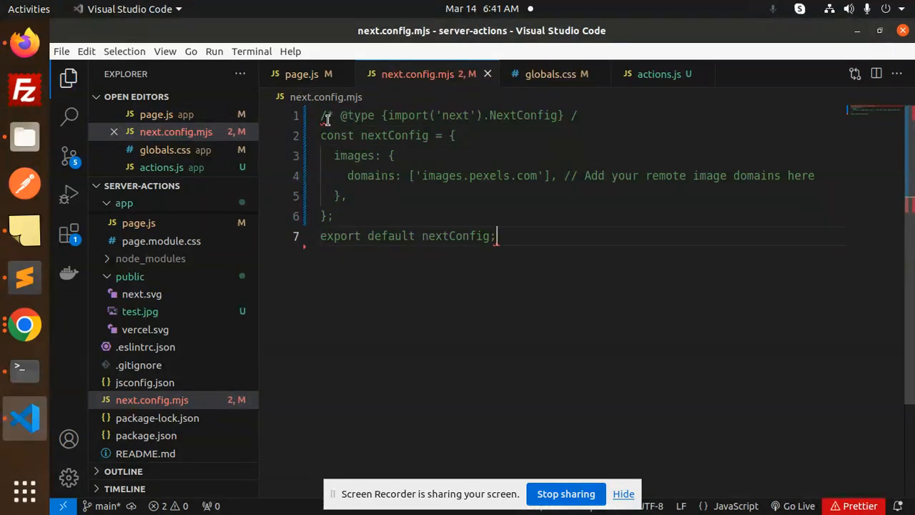
{"action": "mouse_move", "coordinate": [529, 236]}
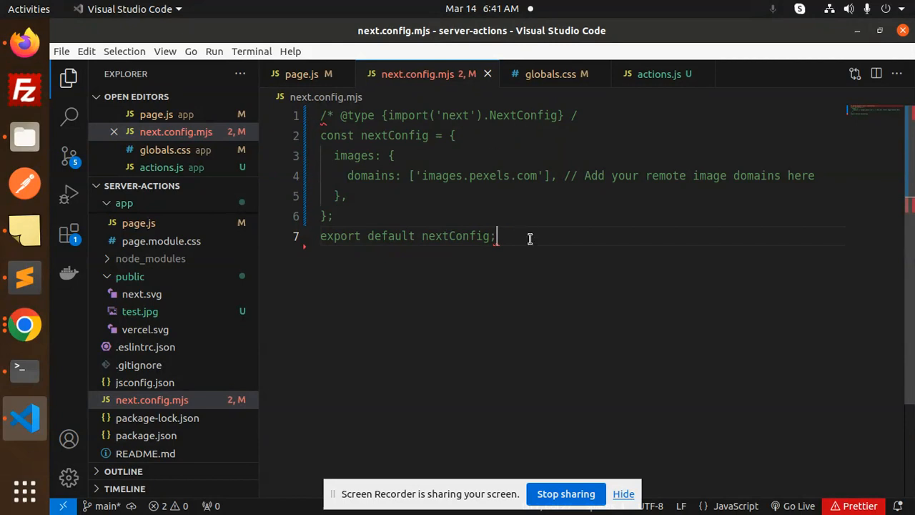
{"action": "mouse_move", "coordinate": [469, 240]}
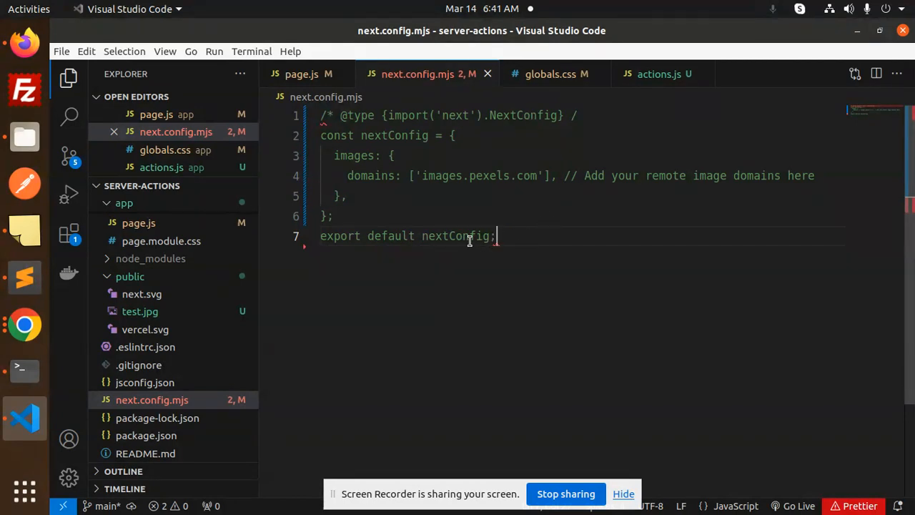
{"action": "mouse_move", "coordinate": [529, 246]}
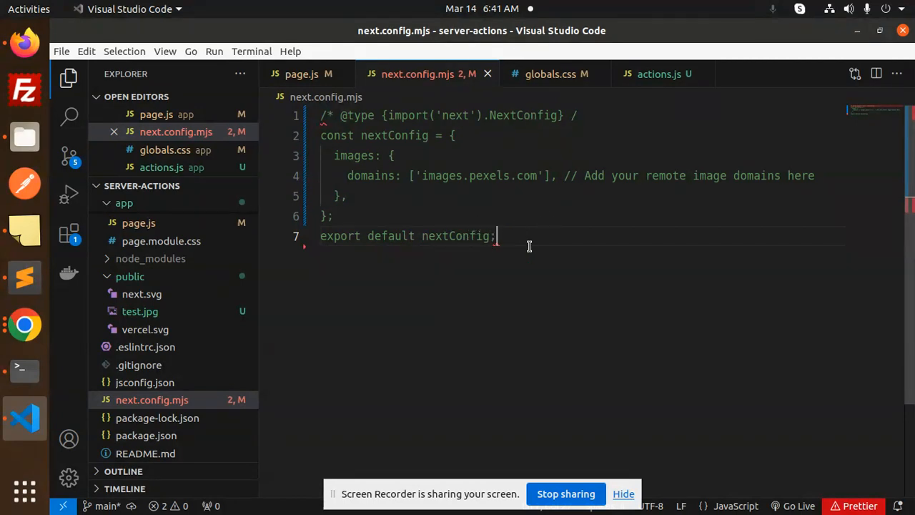
{"action": "mouse_move", "coordinate": [563, 238]}
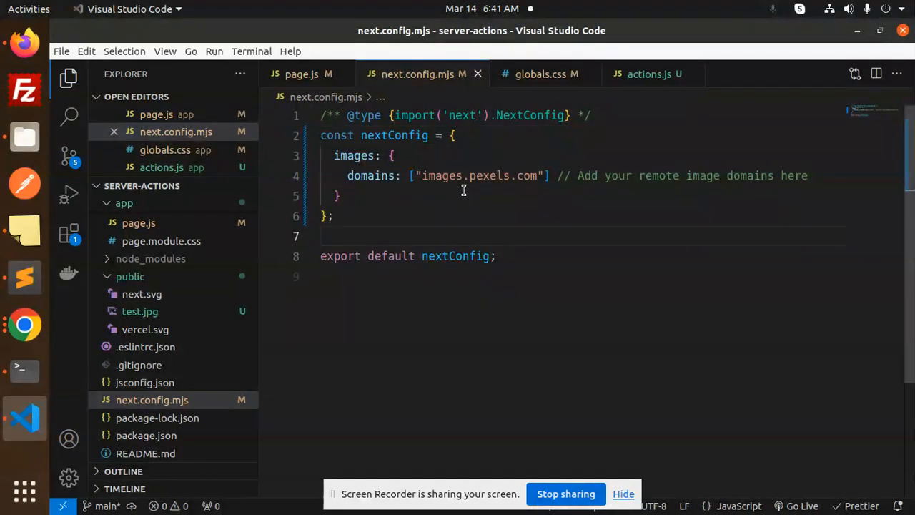
- Reformat the next.config.mjs header as a block comment and save with Prettier
{"action": "left_click", "coordinate": [26, 366]}
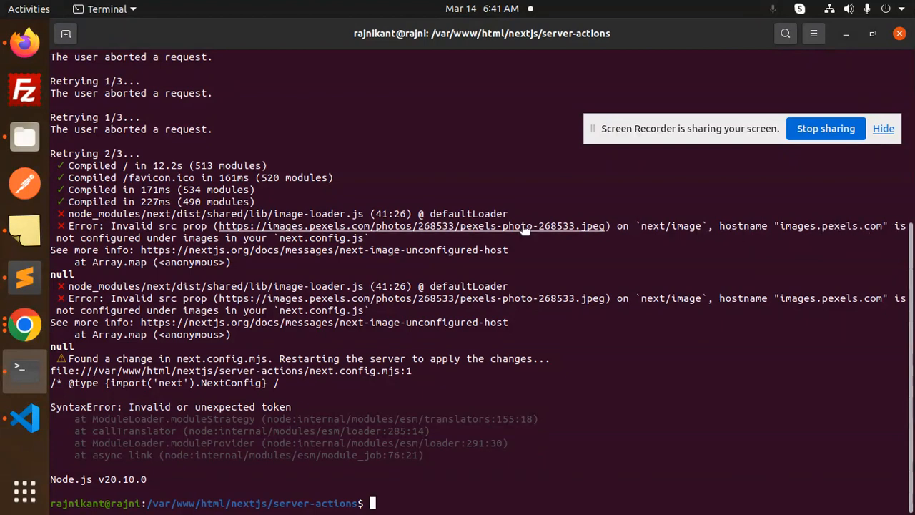
{"action": "mouse_move", "coordinate": [336, 248]}
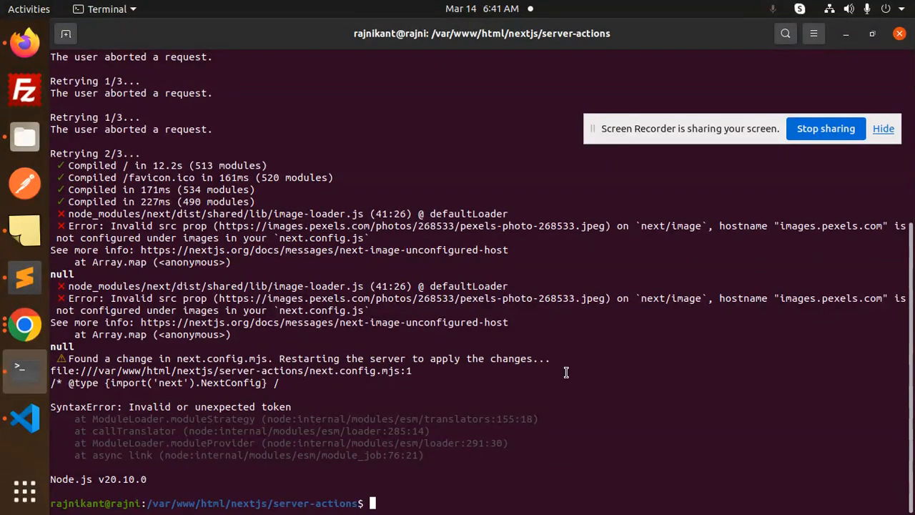
- Run npm run dev to relaunch the Next.js dev server on localhost:3000
{"action": "type", "text": "npm run dev"}
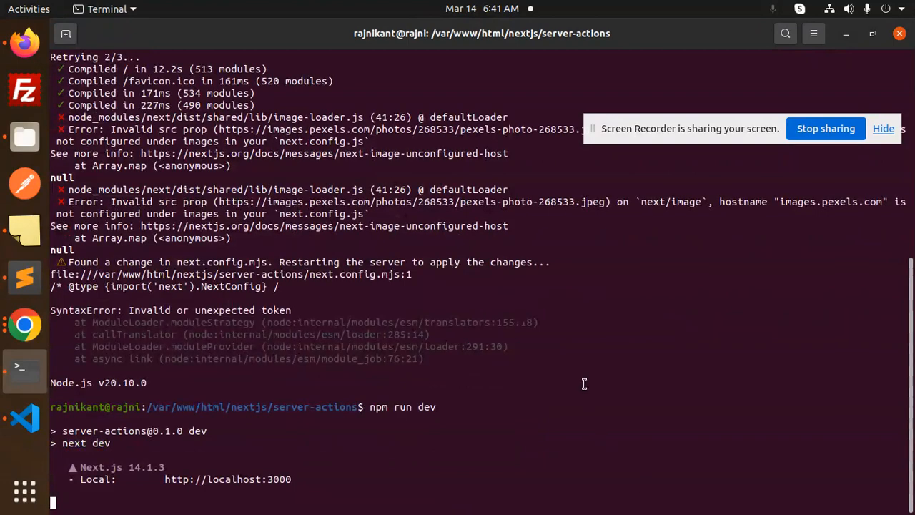
{"action": "scroll", "scroll_direction": "down", "scroll_amount": 3}
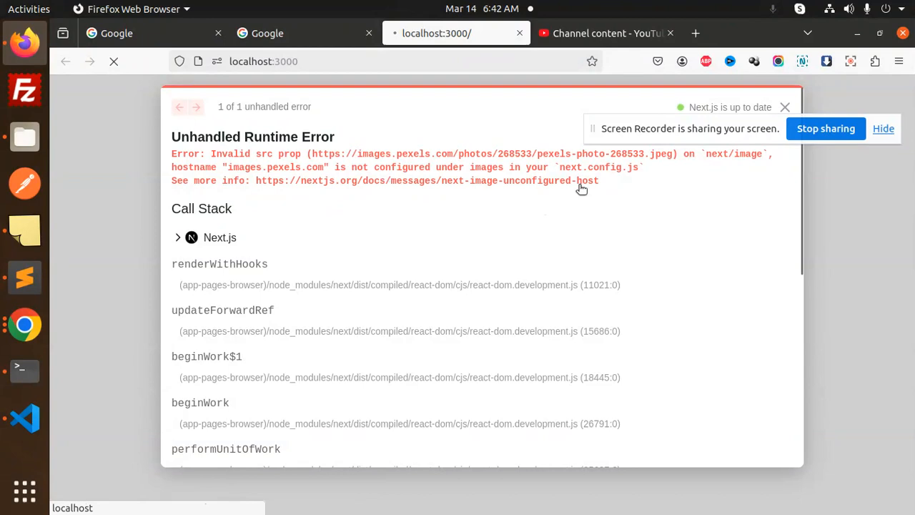
{"action": "mouse_move", "coordinate": [422, 167]}
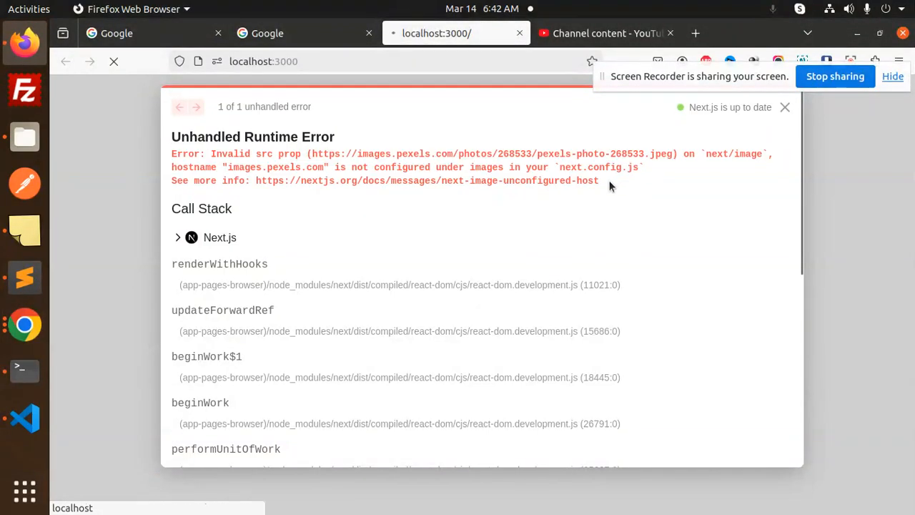
- Select the 'images.pexels.com is not configured' runtime error message text
{"action": "left_click_drag", "start_coordinate": [172, 154], "coordinate": [598, 180]}
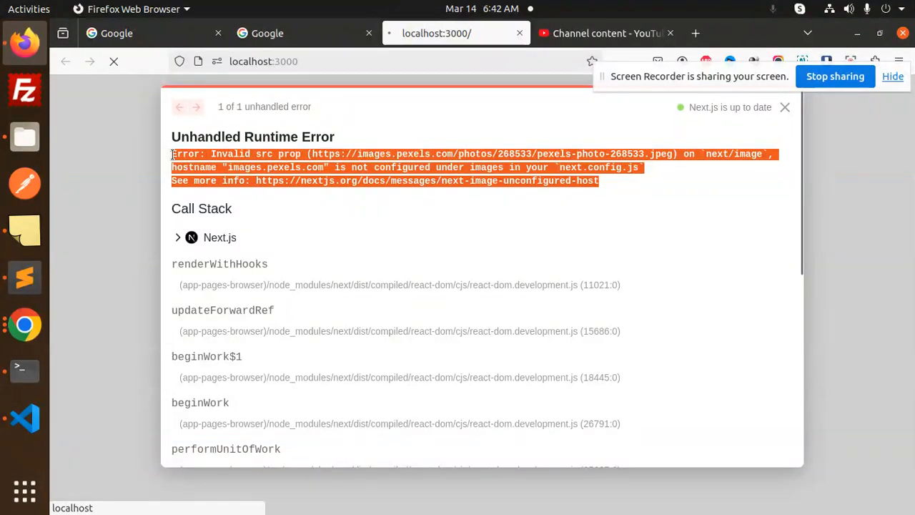